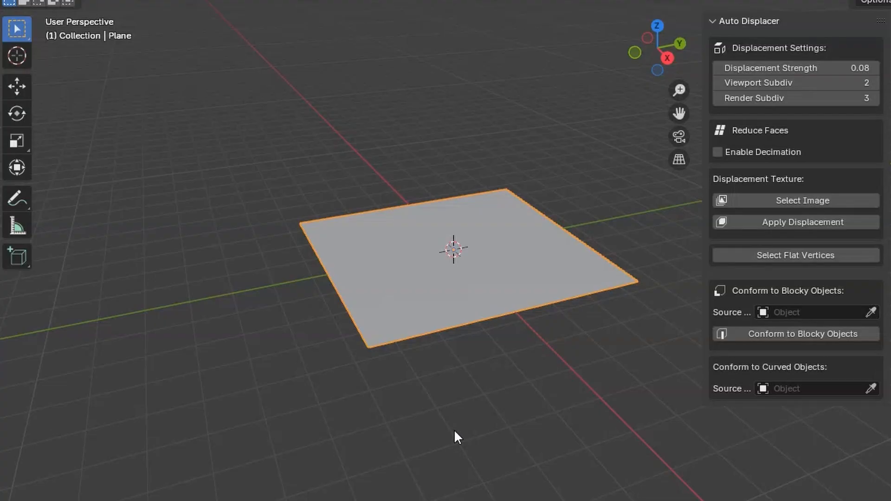
{"action": "mouse_move", "coordinate": [448, 281]}
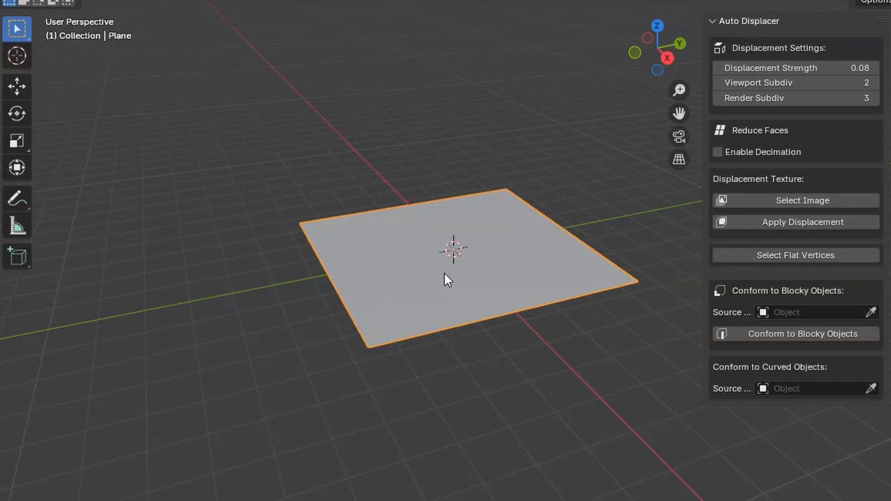
{"action": "mouse_move", "coordinate": [383, 271]}
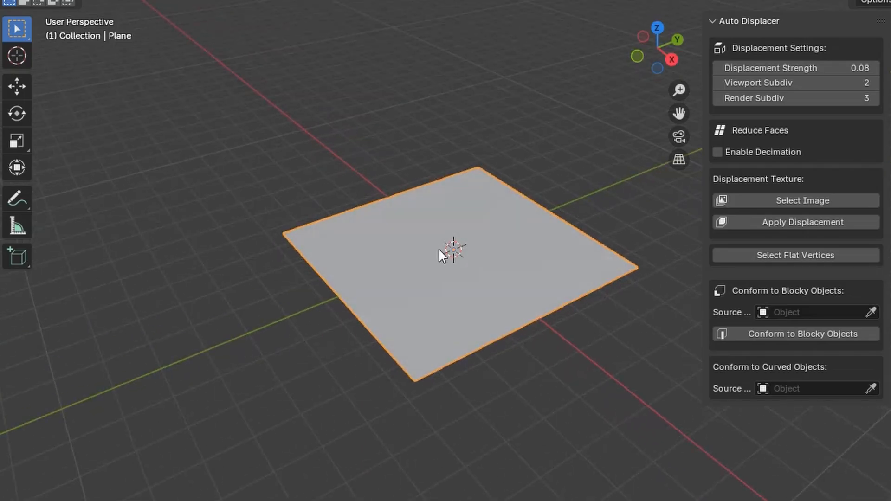
- Subdivide the plane mesh with 10 cuts
{"action": "right_click", "coordinate": [451, 253]}
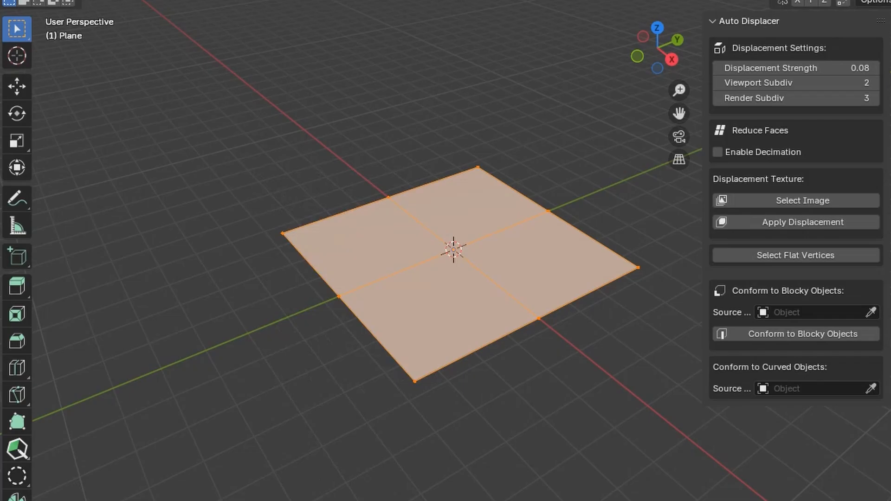
{"action": "type", "text": "10"}
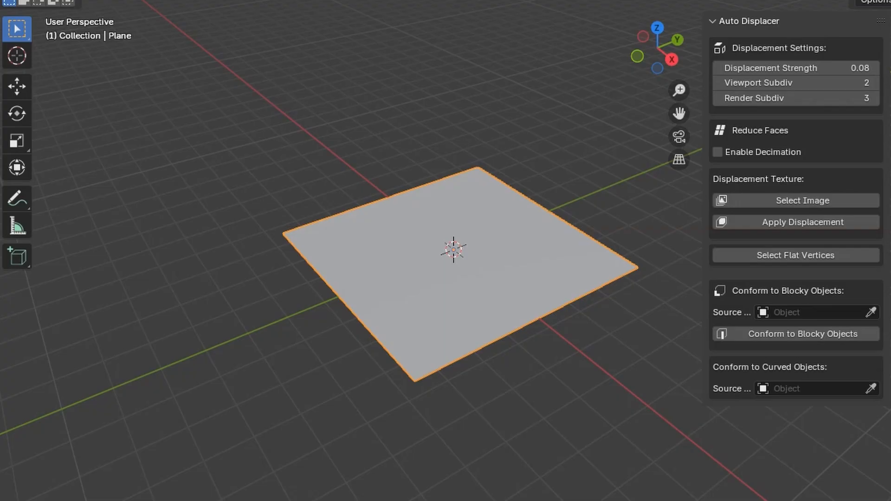
- Add a subdivision surface to the plane to round its corners
{"action": "left_click", "coordinate": [795, 255]}
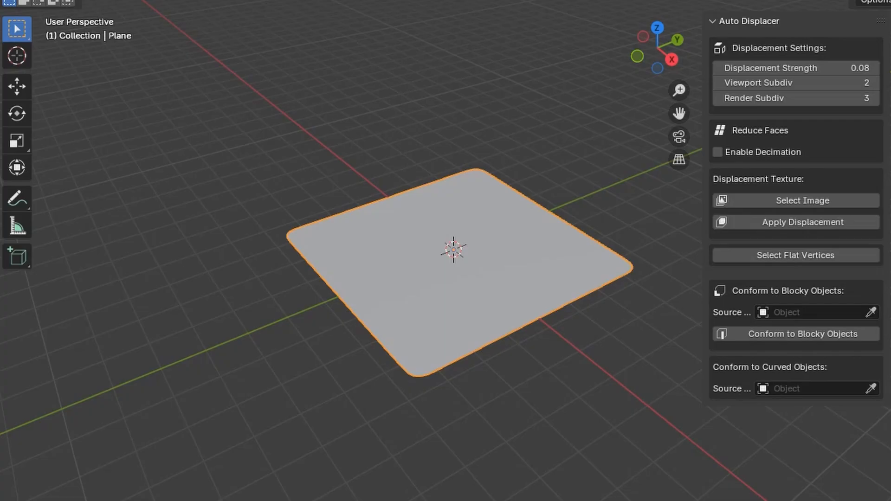
{"action": "mouse_move", "coordinate": [676, 28]}
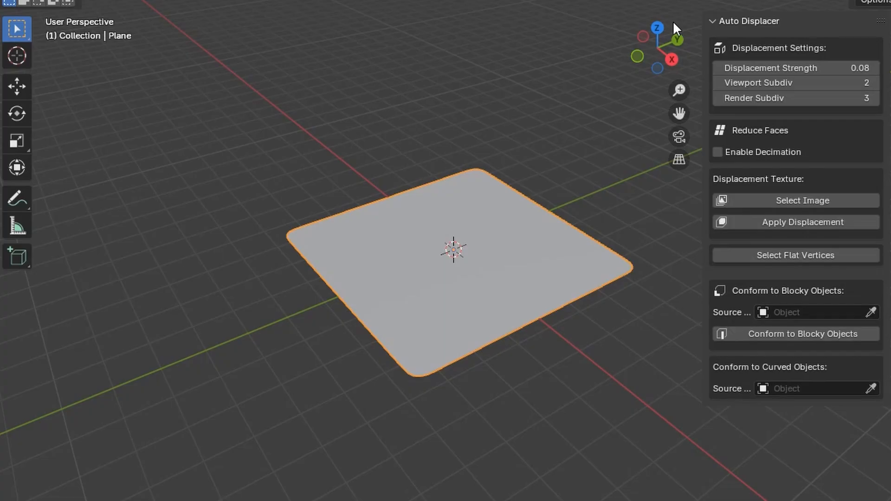
{"action": "mouse_move", "coordinate": [747, 151]}
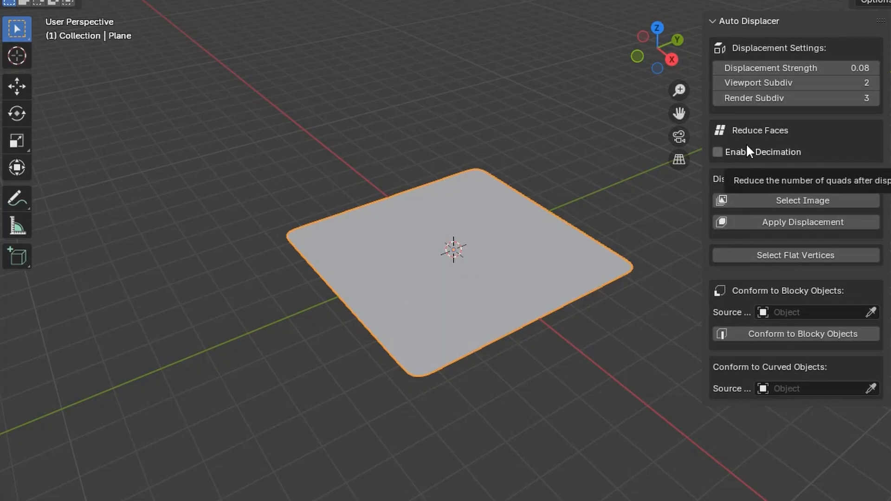
- Enable decimation at 1000 faces and load 49.png as the displacement image
{"action": "left_click", "coordinate": [718, 152]}
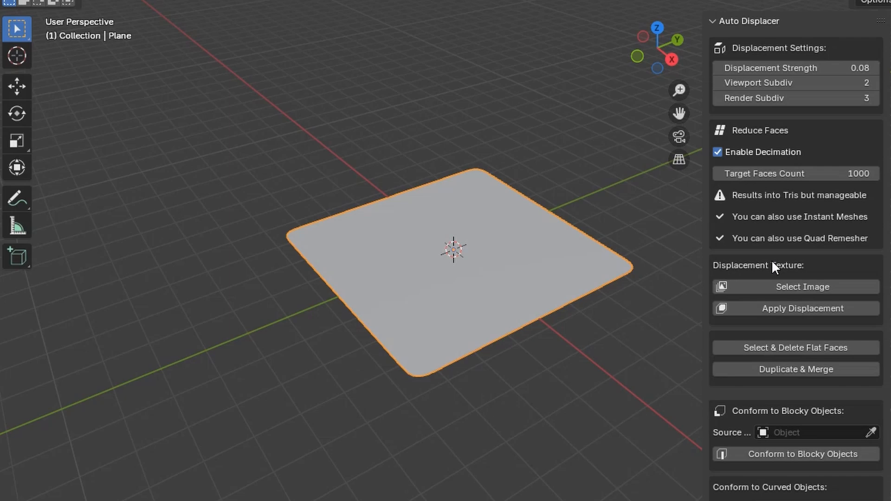
{"action": "left_click", "coordinate": [794, 286]}
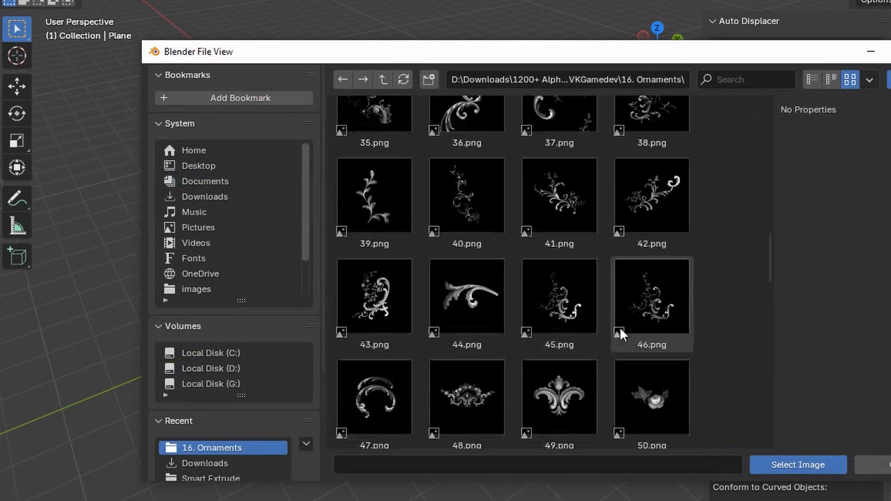
{"action": "left_click", "coordinate": [797, 465]}
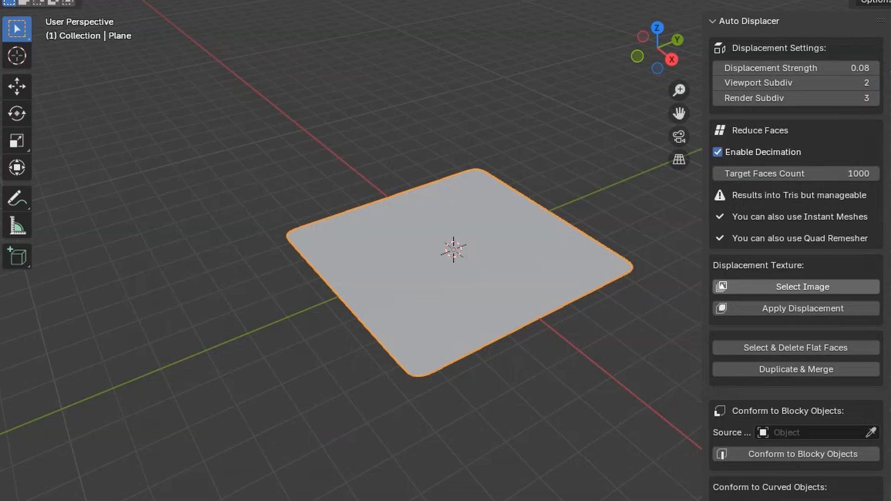
{"action": "left_click", "coordinate": [801, 286]}
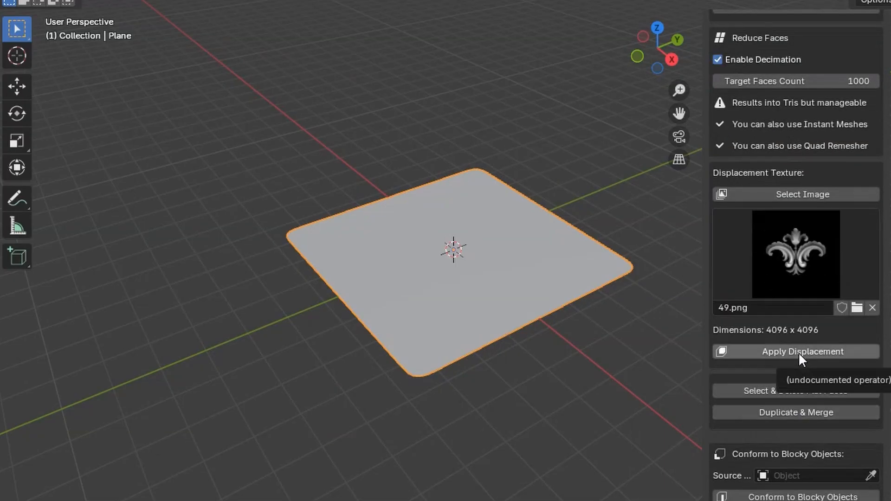
- Apply displacement from the 49.png ornament image to emboss the plane
{"action": "left_click", "coordinate": [802, 351]}
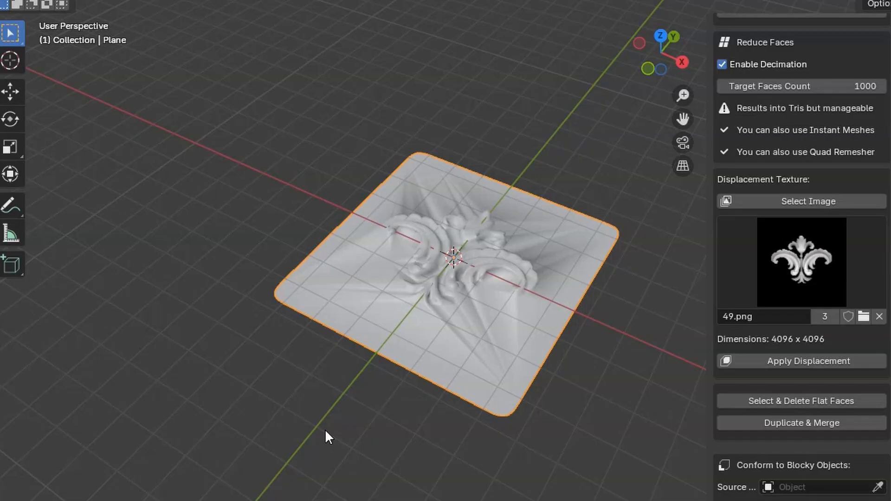
{"action": "mouse_move", "coordinate": [429, 334]}
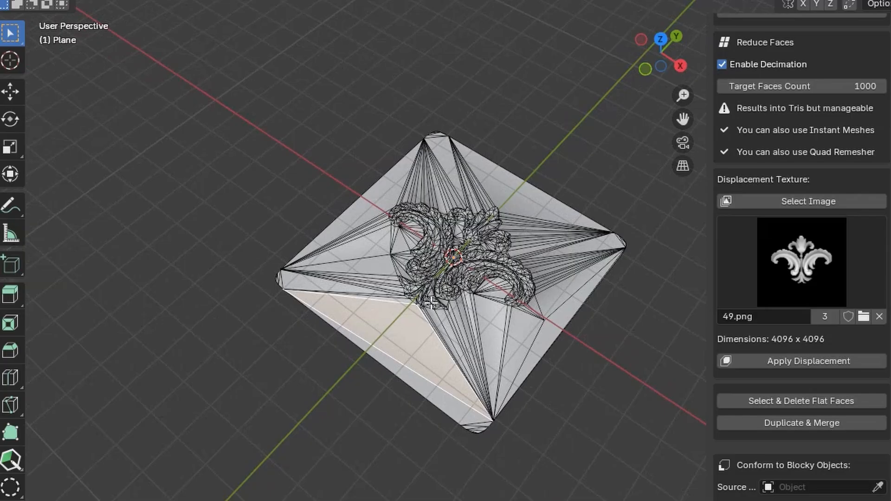
{"action": "mouse_move", "coordinate": [618, 348]}
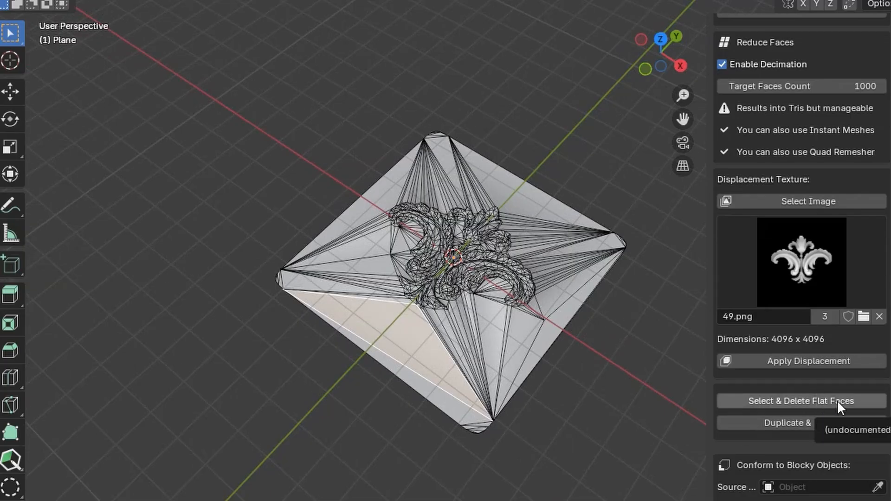
- Select and delete the flat faces around the raised ornament
{"action": "left_click", "coordinate": [799, 401]}
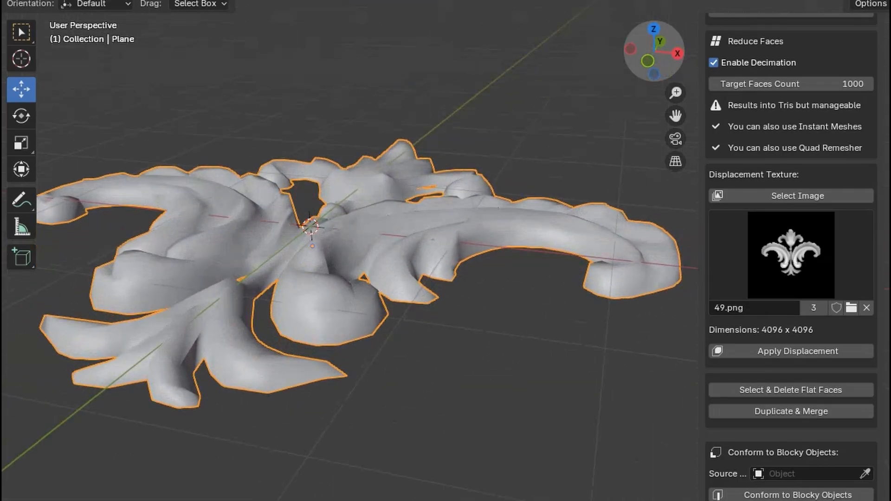
- Apply Shade Auto Smooth to the fleur-de-lis ornament mesh
{"action": "left_click", "coordinate": [789, 411]}
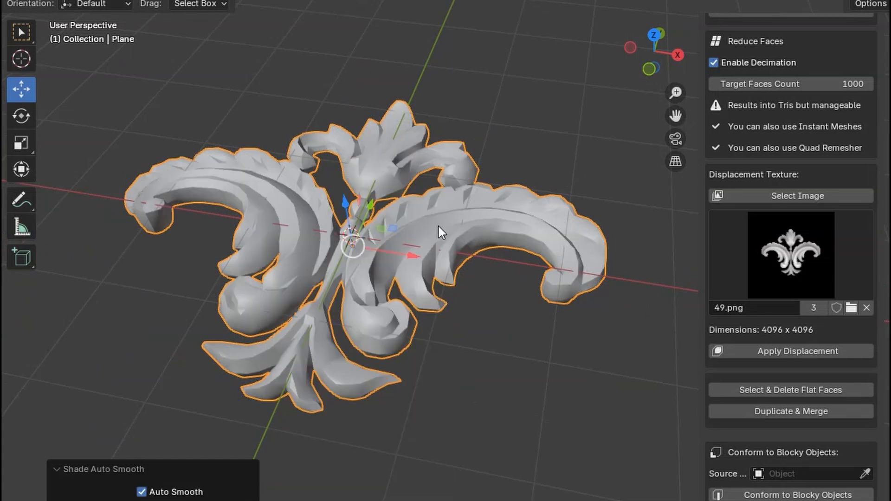
{"action": "mouse_move", "coordinate": [372, 355]}
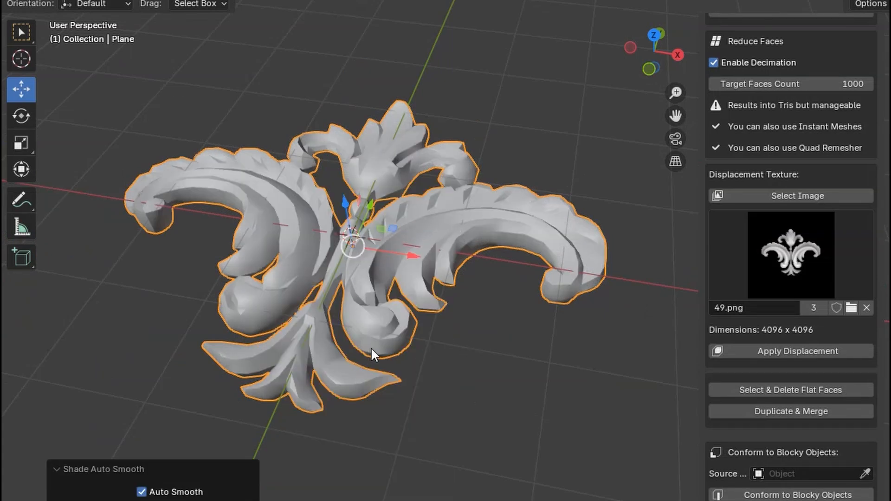